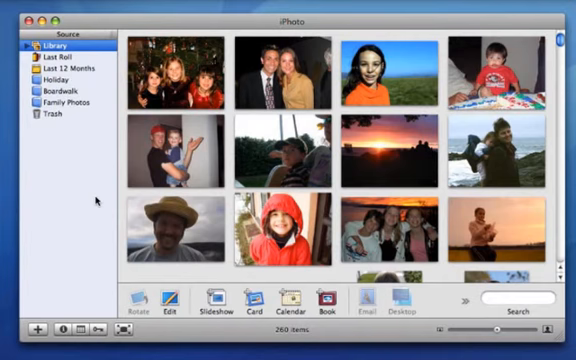
Browse the Family Photos album down to its November 2004 pictures.
click(72, 102)
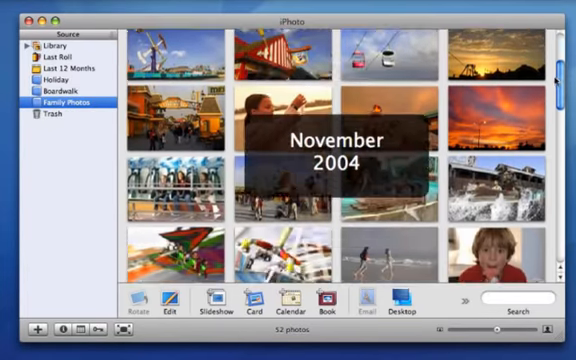
scroll(down, 3)
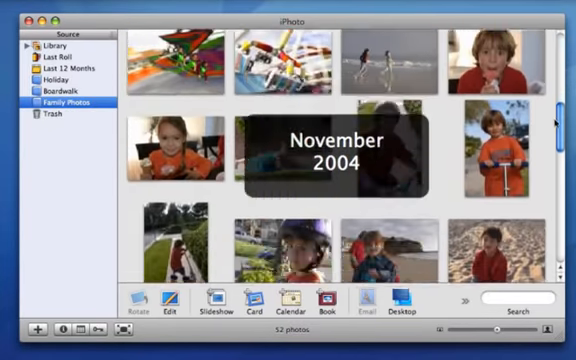
scroll(down, 3)
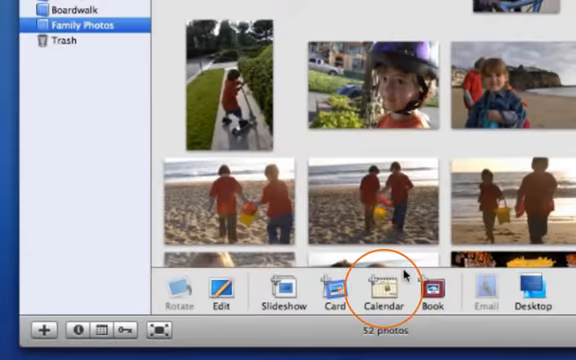
Begin a calendar from the album, preview the Formal theme, and choose it.
click(384, 298)
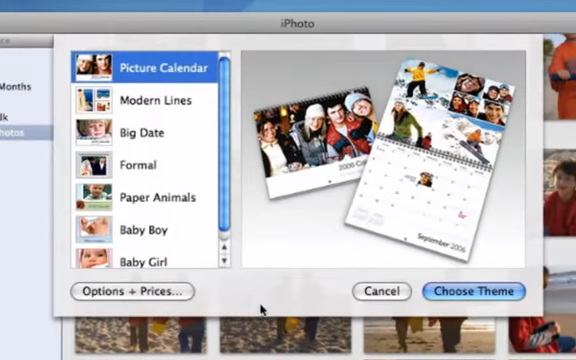
mouse_move(178, 112)
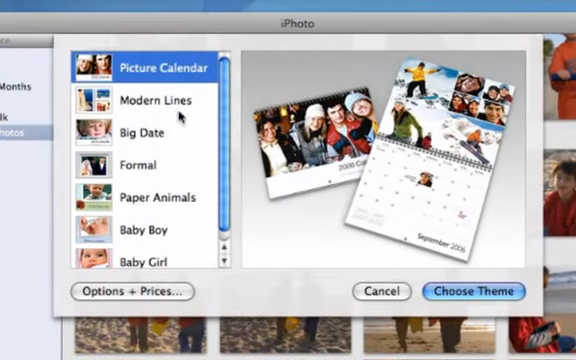
click(145, 132)
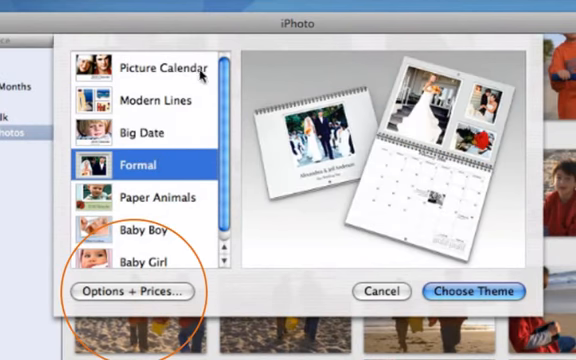
click(150, 67)
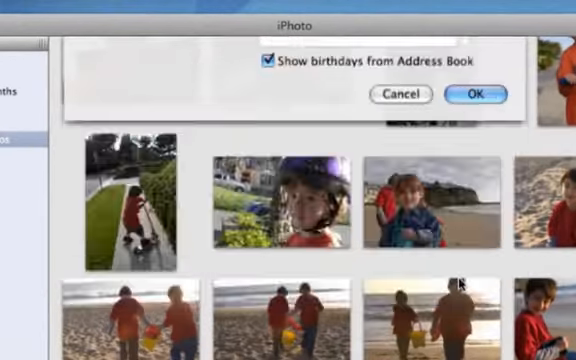
Create the Family Photos Calendar and put the roller-coaster photo on its cover.
click(478, 93)
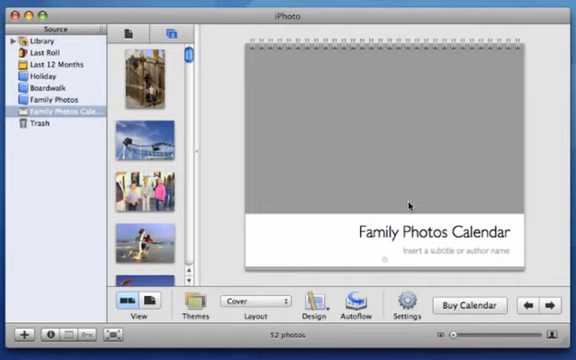
click(146, 150)
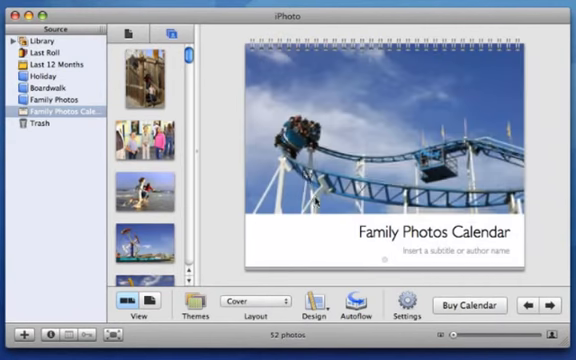
click(355, 305)
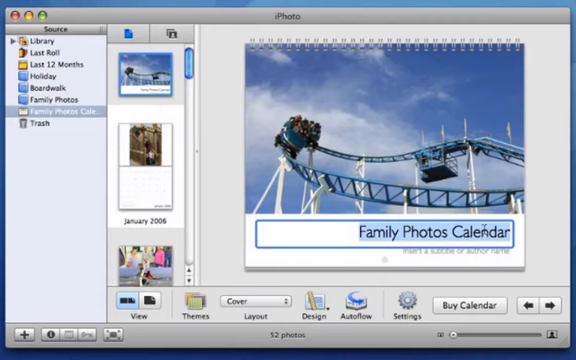
Change the cover title text to 'My Calendar'.
text(My Ca)
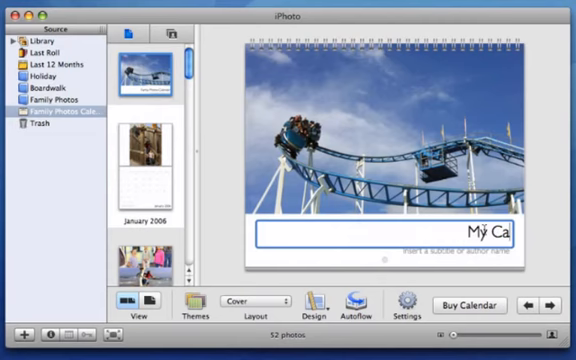
text(lendar)
text(F)
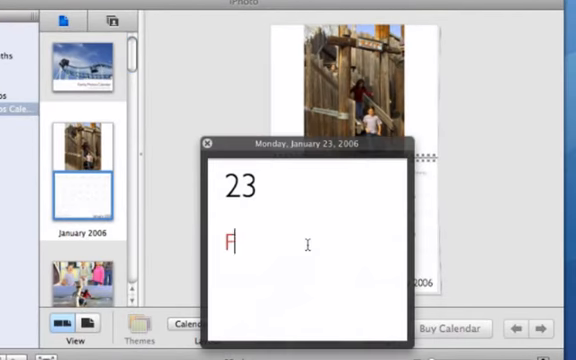
Enter 'Family Reunion' on Monday, January 23, 2006 and close the date box.
text(amily Re)
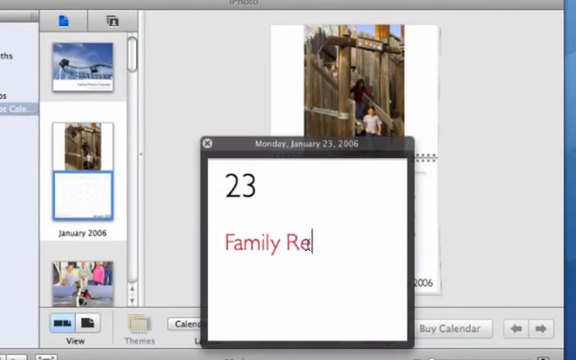
text(union)
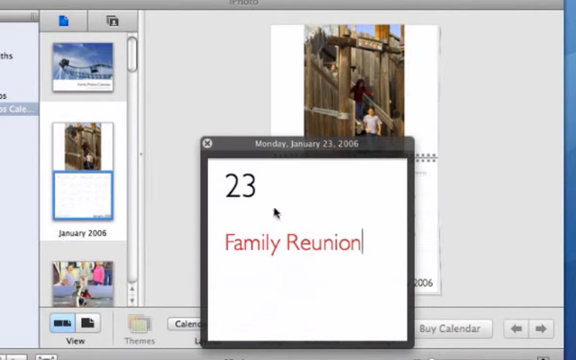
click(209, 147)
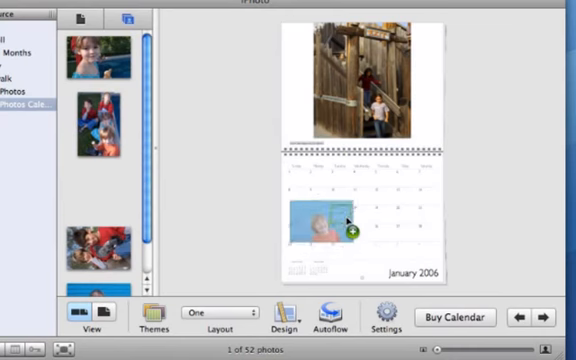
Turn on a caption for the January 17 photo and start typing 'Vict'.
double_click(321, 222)
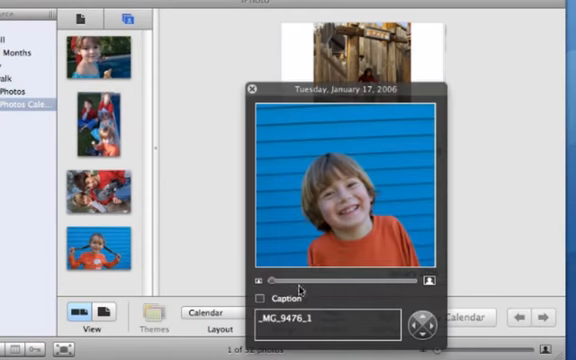
click(264, 299)
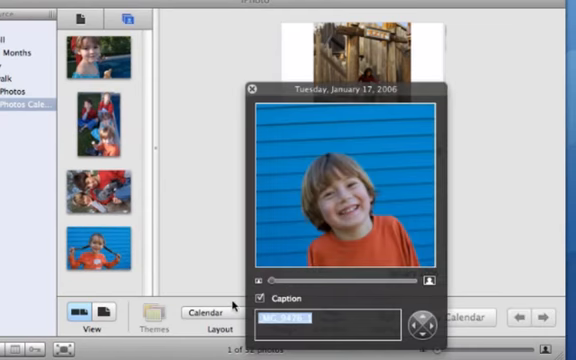
text(Vict)
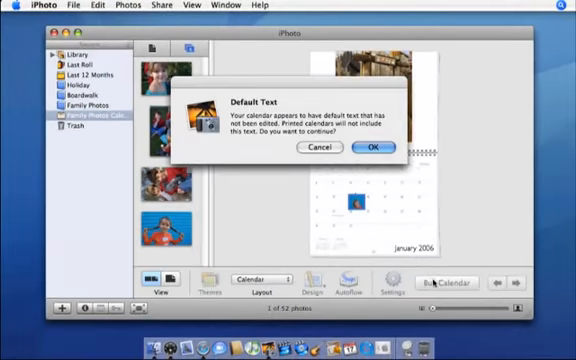
Dismiss the default-text warning, review the $19.99 order, and cancel without buying.
click(377, 147)
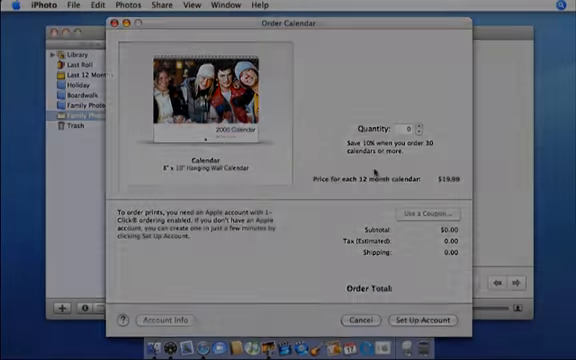
click(352, 320)
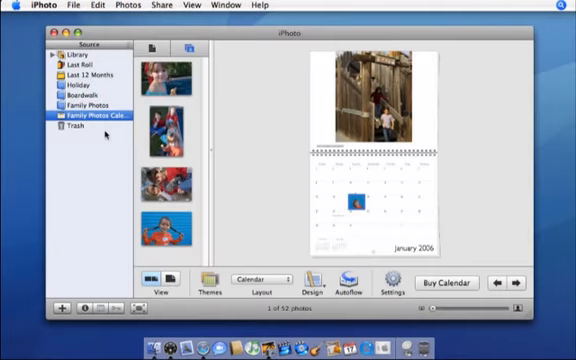
mouse_move(65, 128)
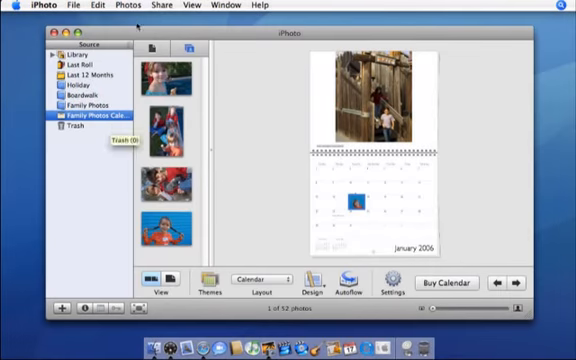